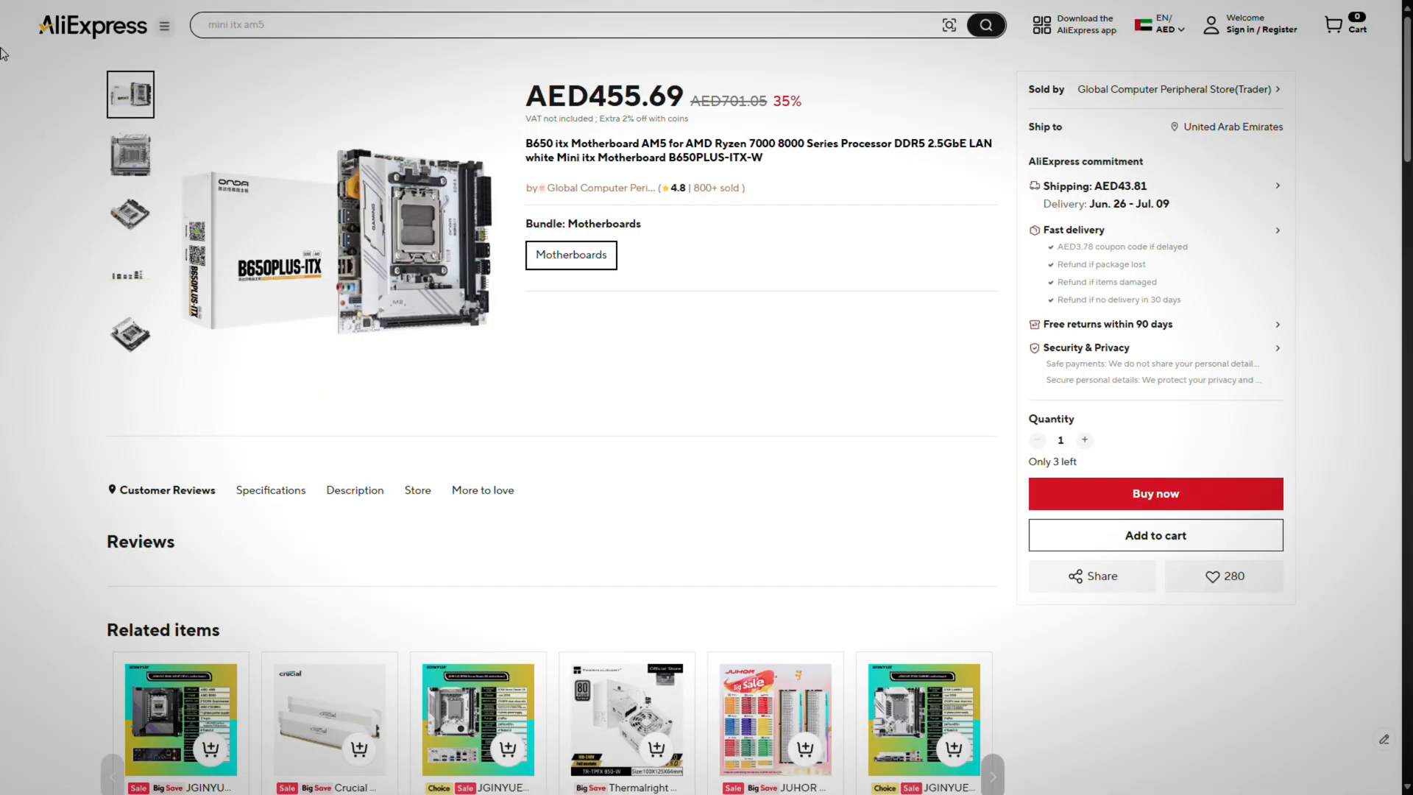
Show the close-up photo of the white B650PLUS-ITX-W motherboard in the main image.
{"action": "left_click", "coordinate": [130, 335]}
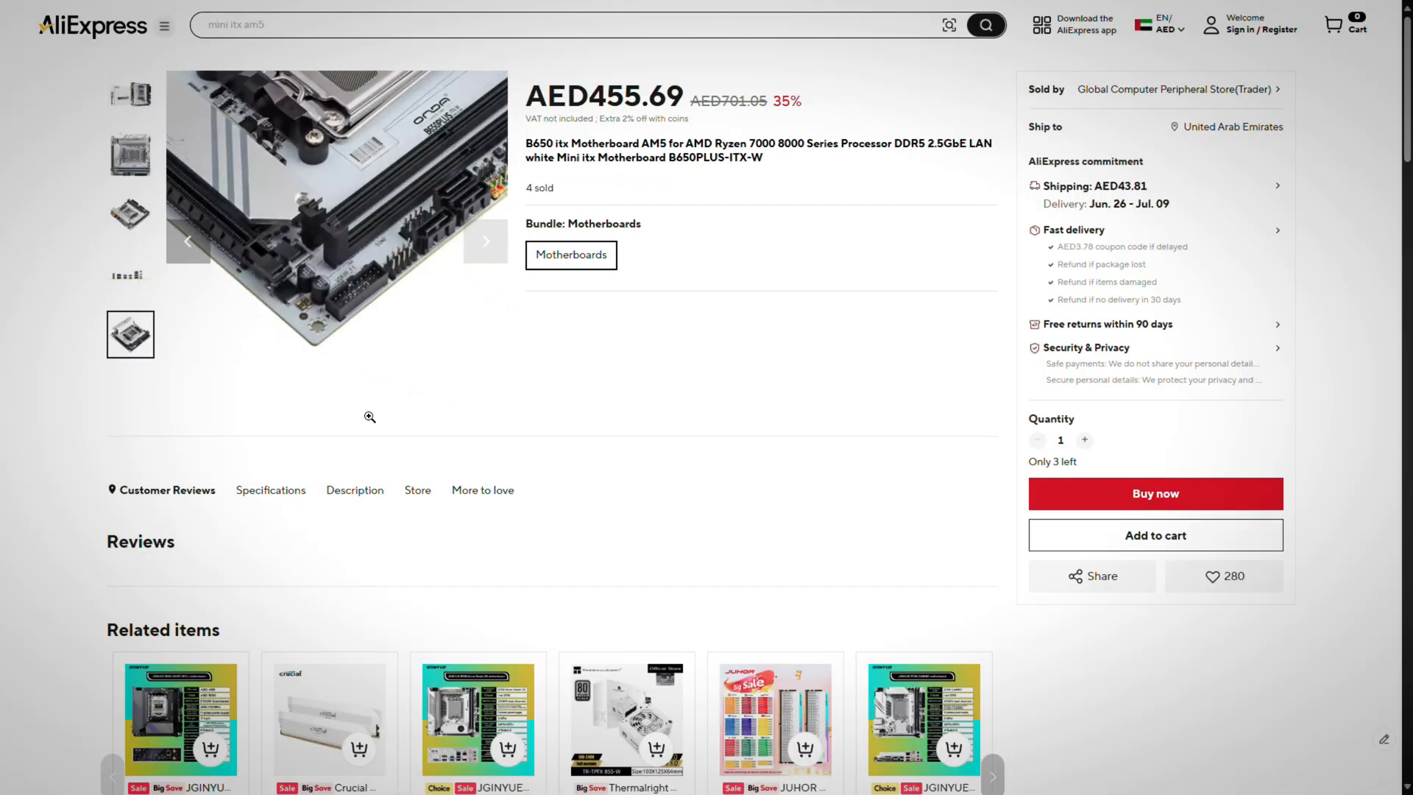
{"action": "scroll", "scroll_direction": "down", "scroll_amount": 3}
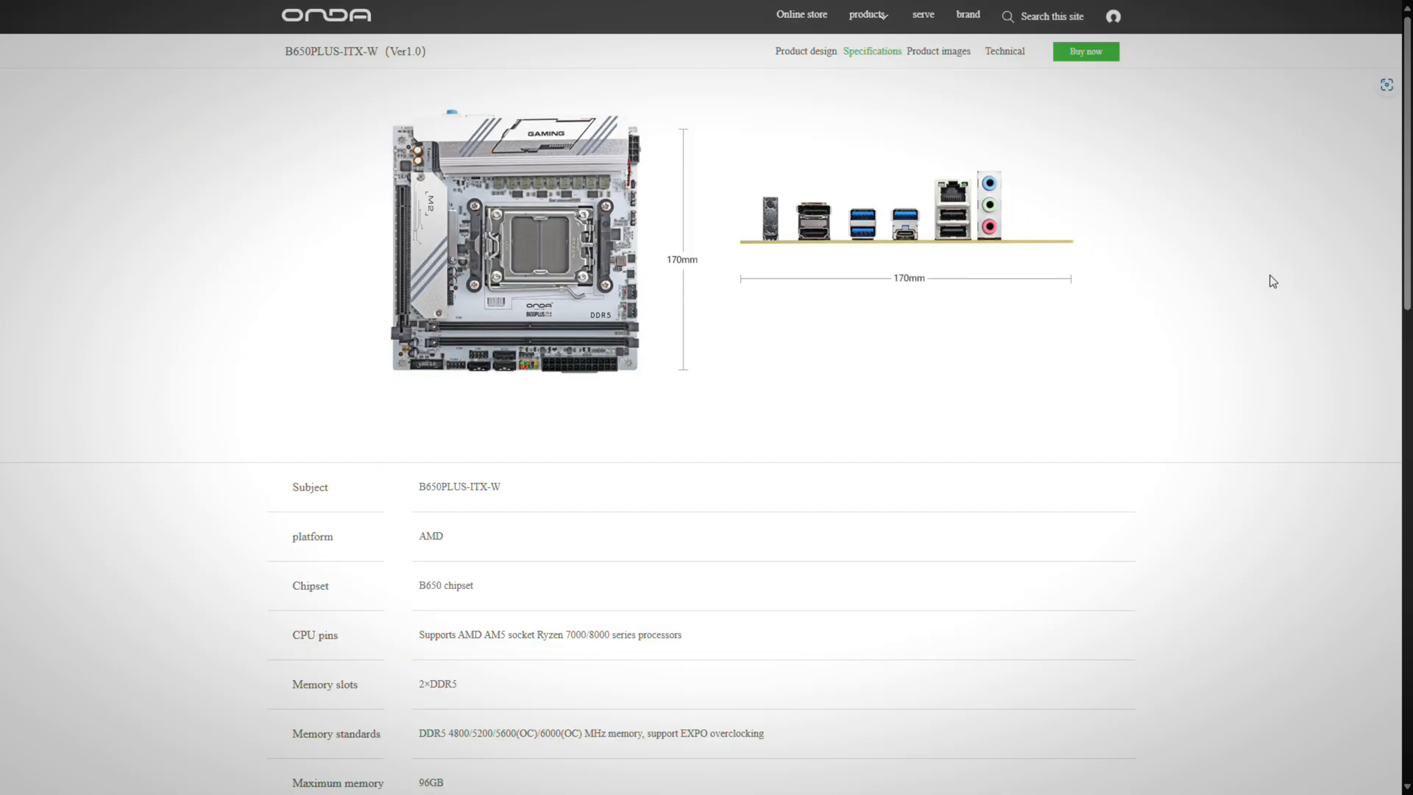
Scroll through the B650PLUS-ITX-W spec table covering memory, maximum capacity and SATA support.
{"action": "scroll", "scroll_direction": "down", "scroll_amount": 3}
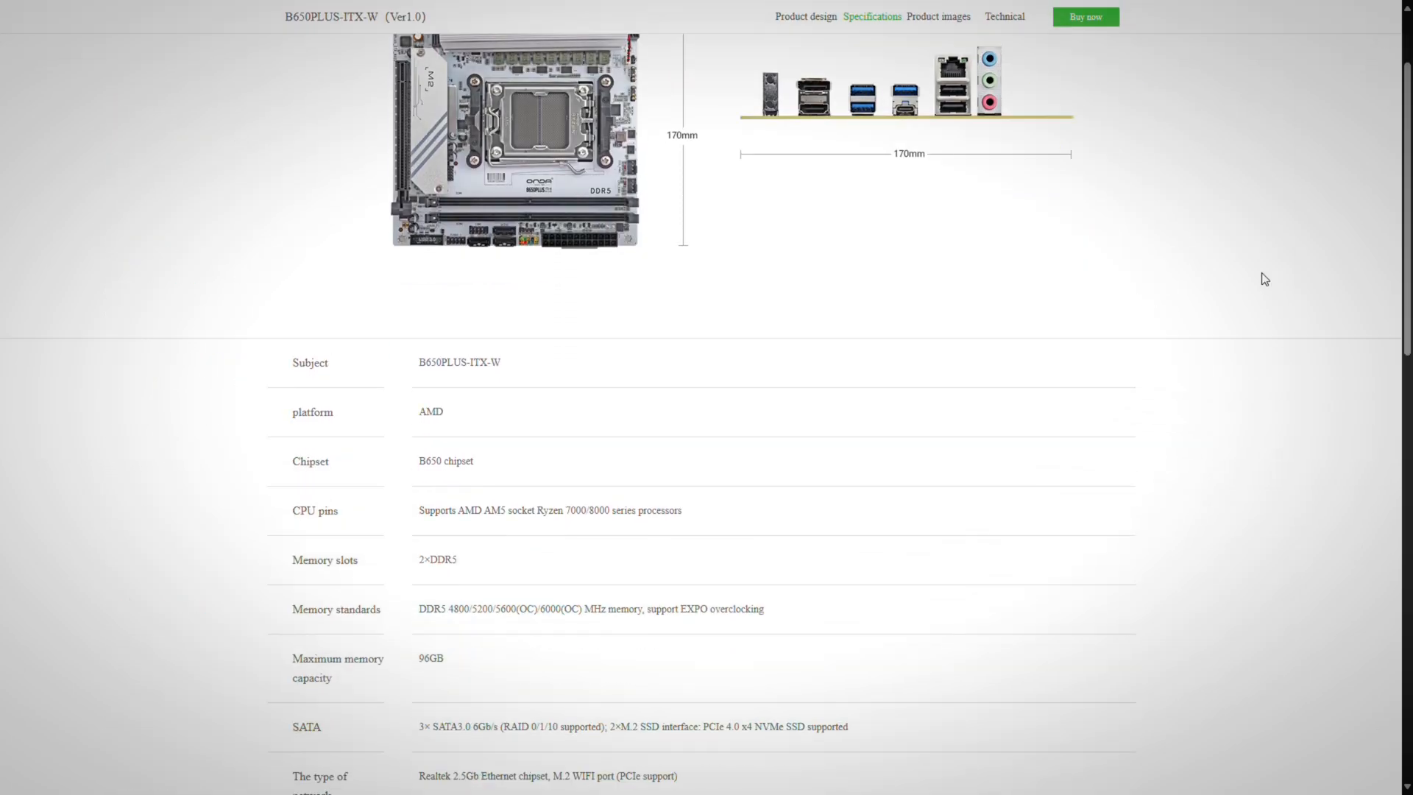
{"action": "scroll", "scroll_direction": "down", "scroll_amount": 3}
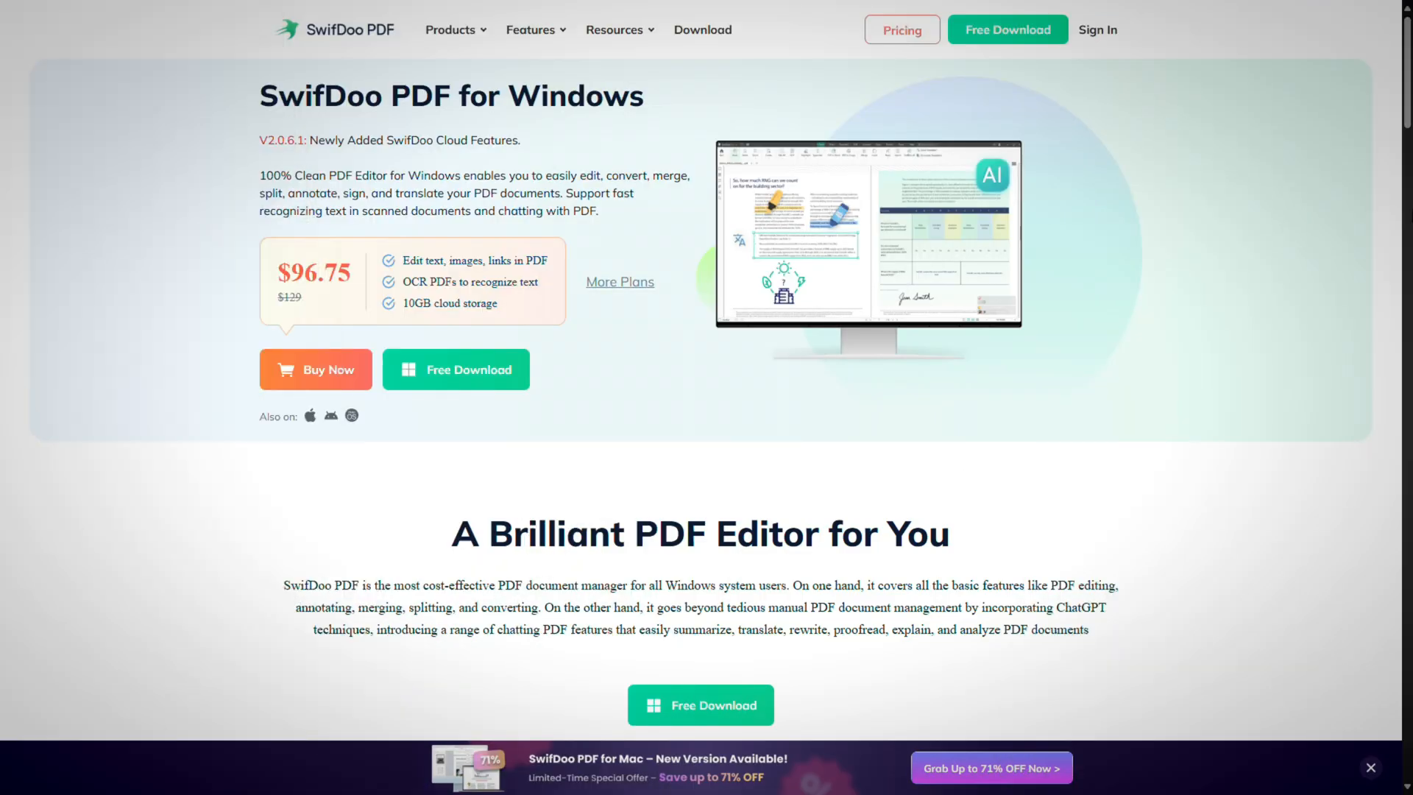
{"action": "mouse_move", "coordinate": [1396, 139]}
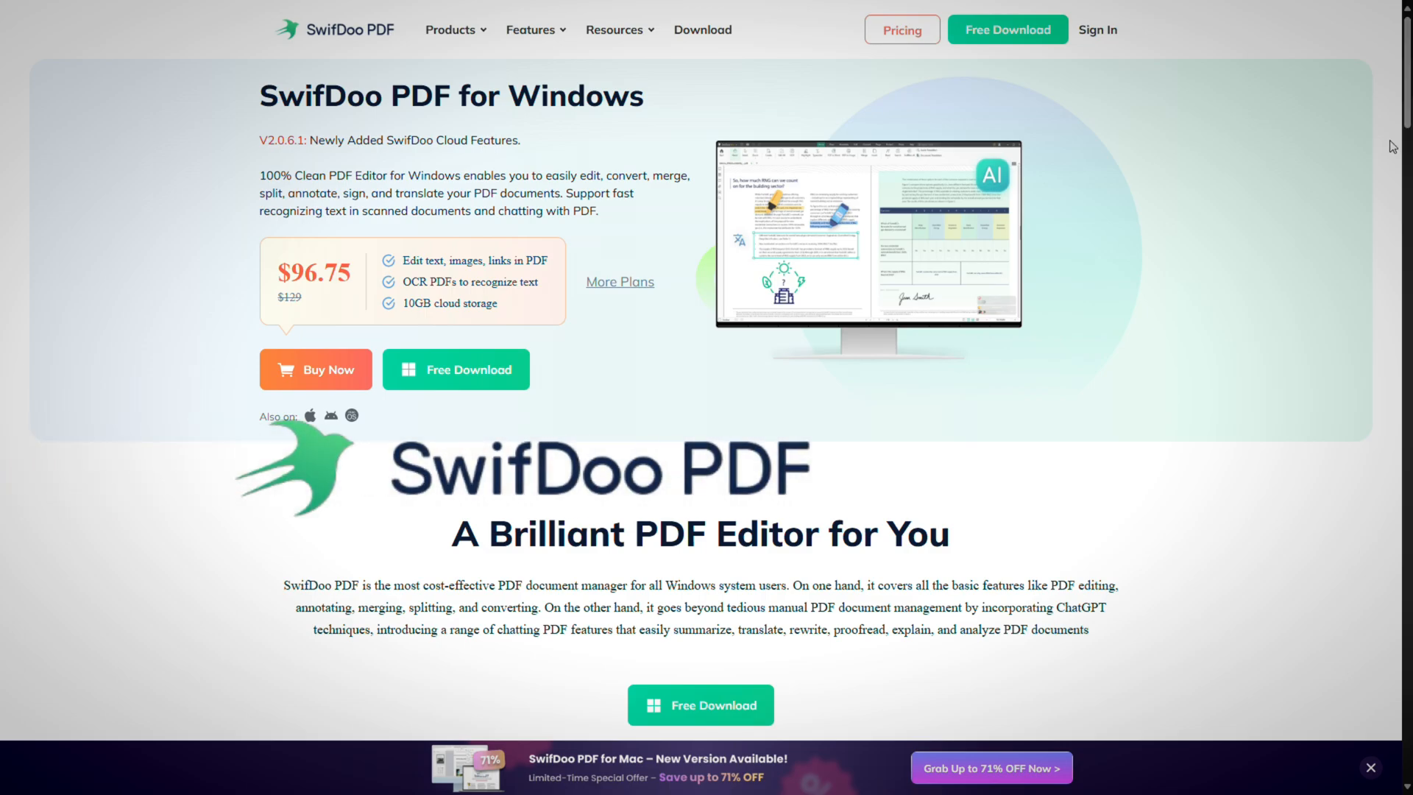
Scroll down the SwifDoo PDF for Windows landing page.
{"action": "scroll", "scroll_direction": "down", "scroll_amount": 3}
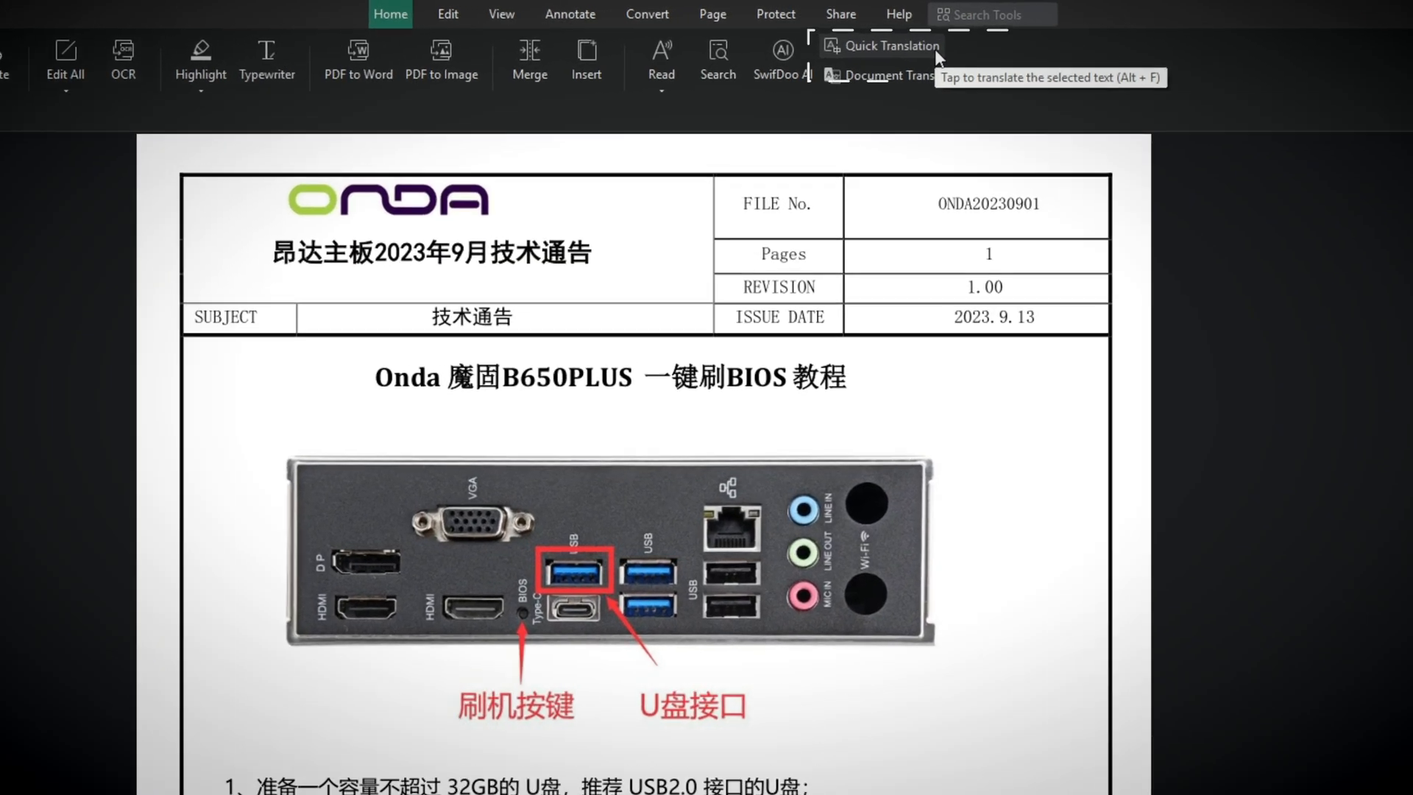
Have SwifDoo AI analyse the ONDA B650PLUS BIOS-flashing guide for an abstract and suggested questions.
{"action": "scroll", "scroll_direction": "down", "scroll_amount": 3}
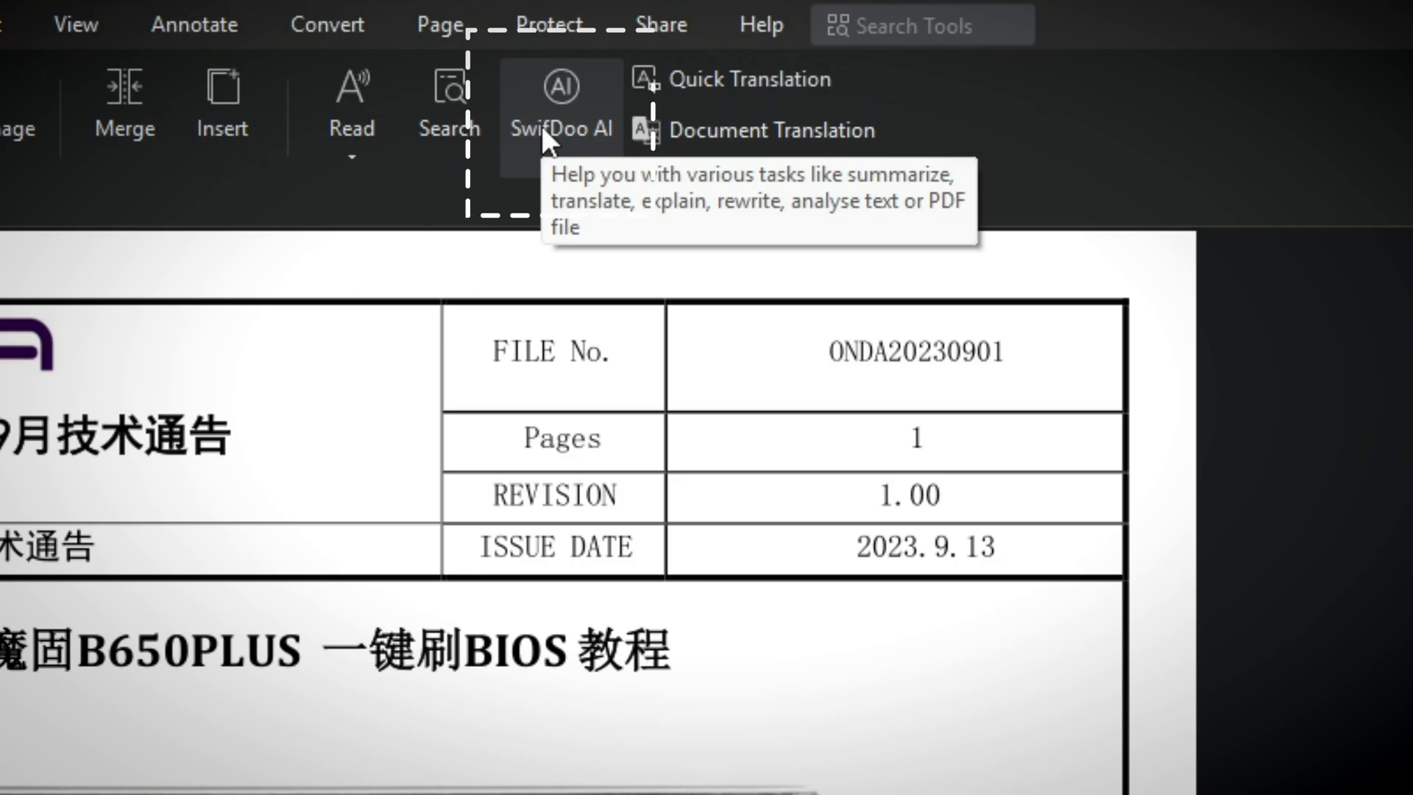
{"action": "left_click", "coordinate": [563, 87]}
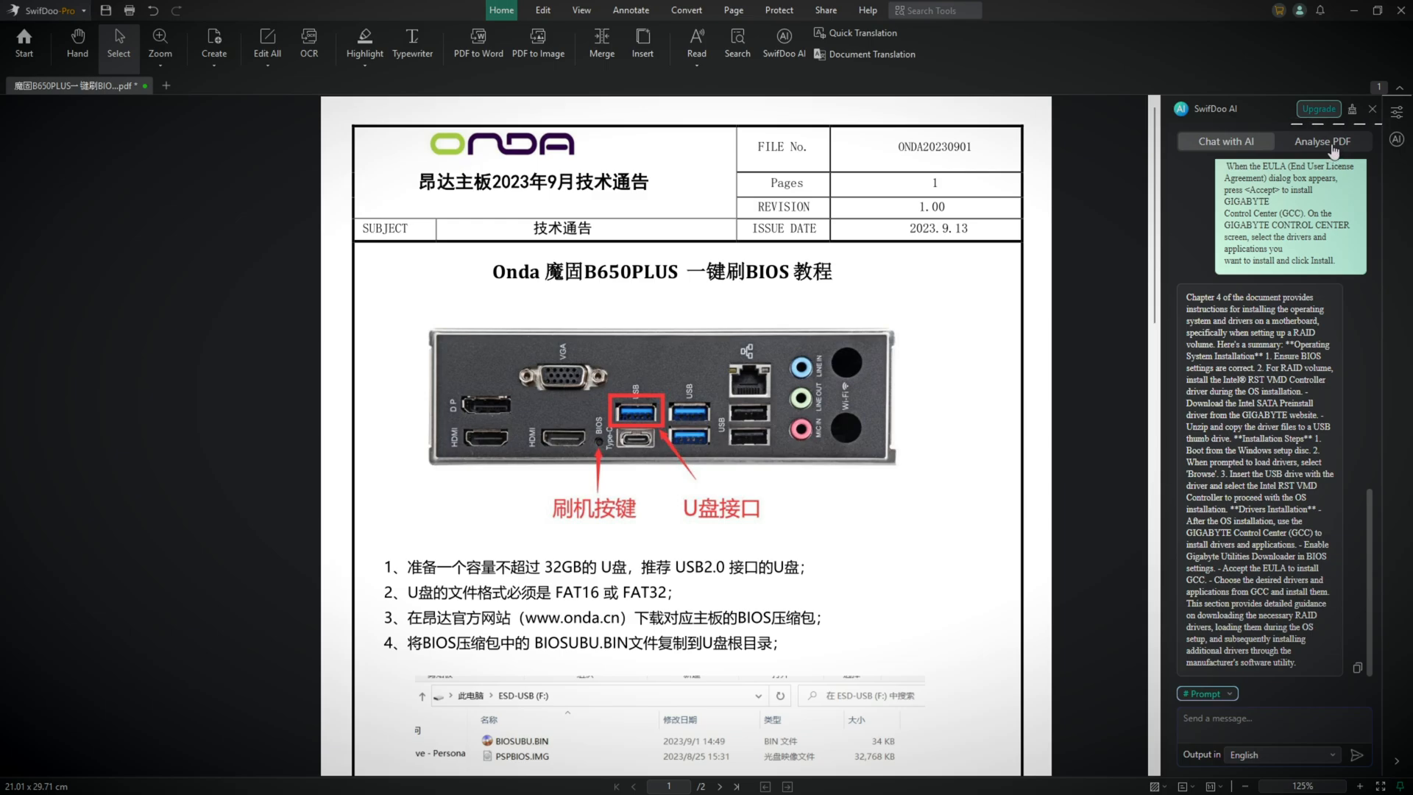
{"action": "left_click", "coordinate": [1325, 142]}
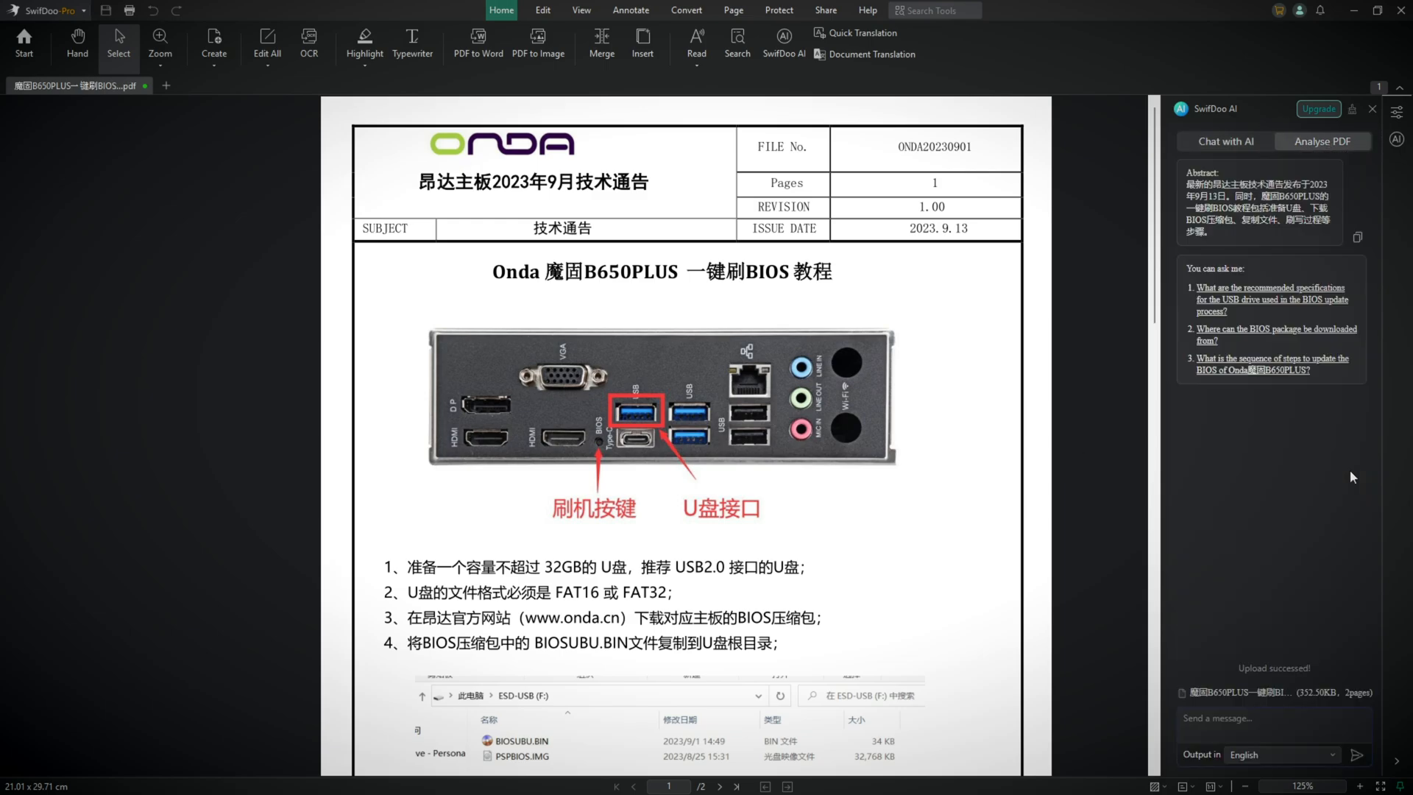
{"action": "left_click", "coordinate": [1261, 364]}
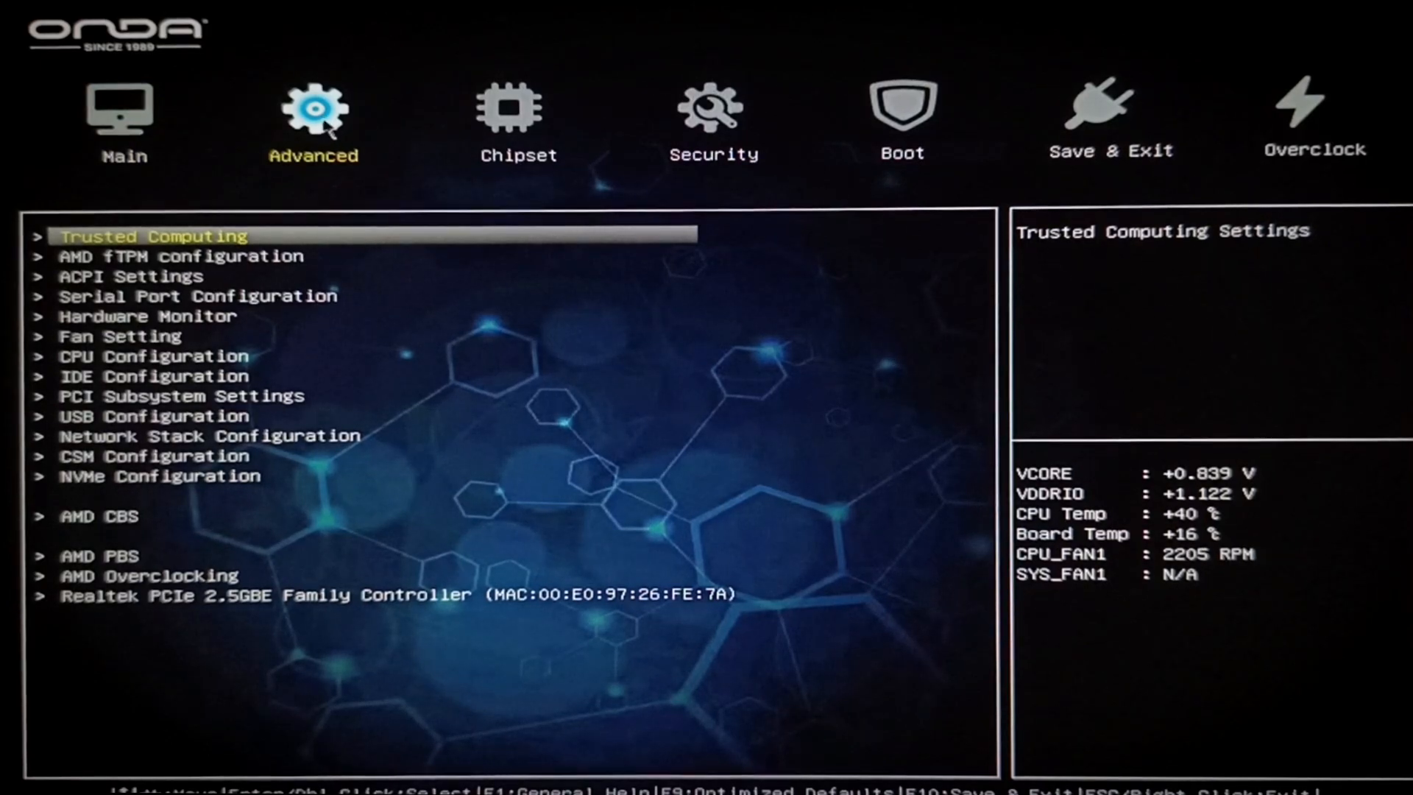
{"action": "left_click", "coordinate": [712, 111]}
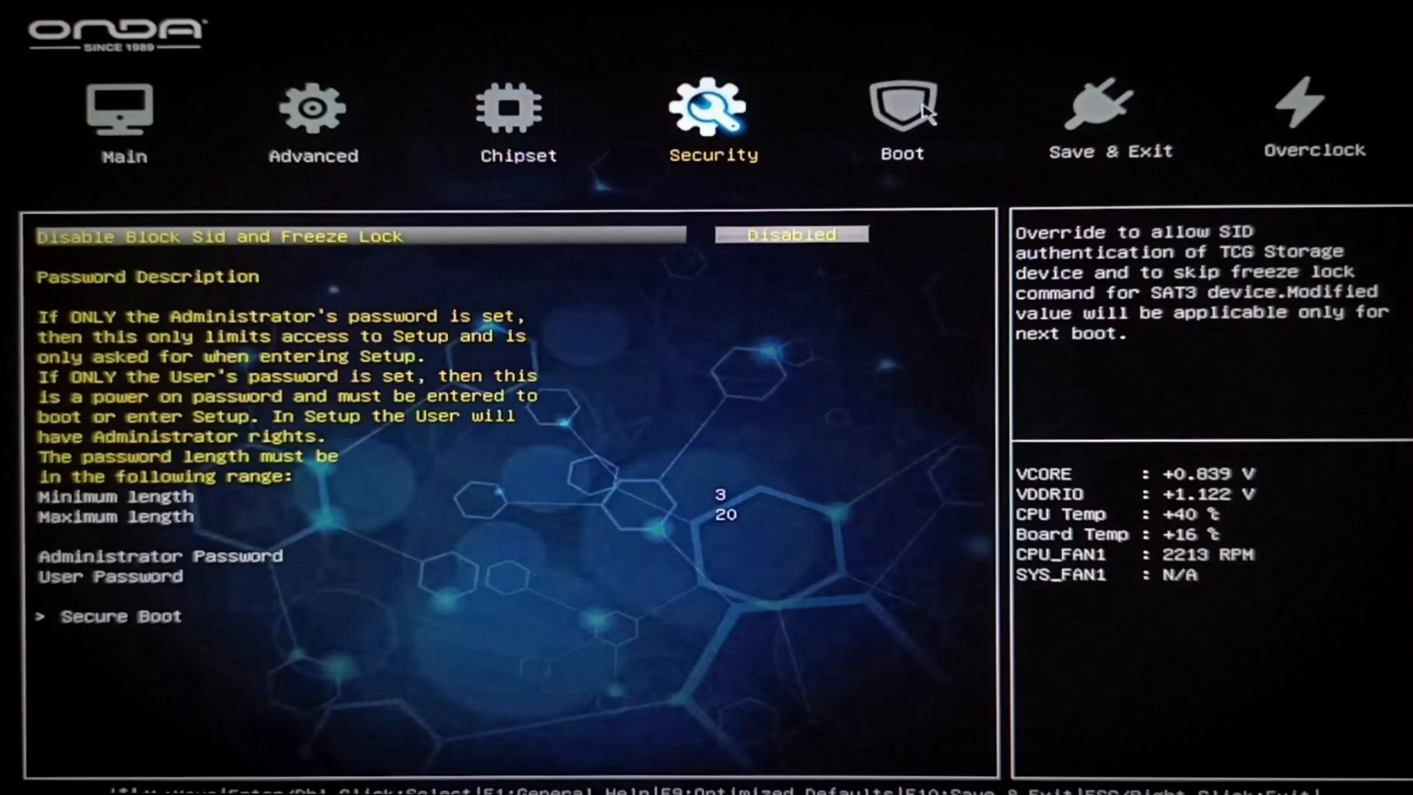
{"action": "left_click", "coordinate": [902, 106]}
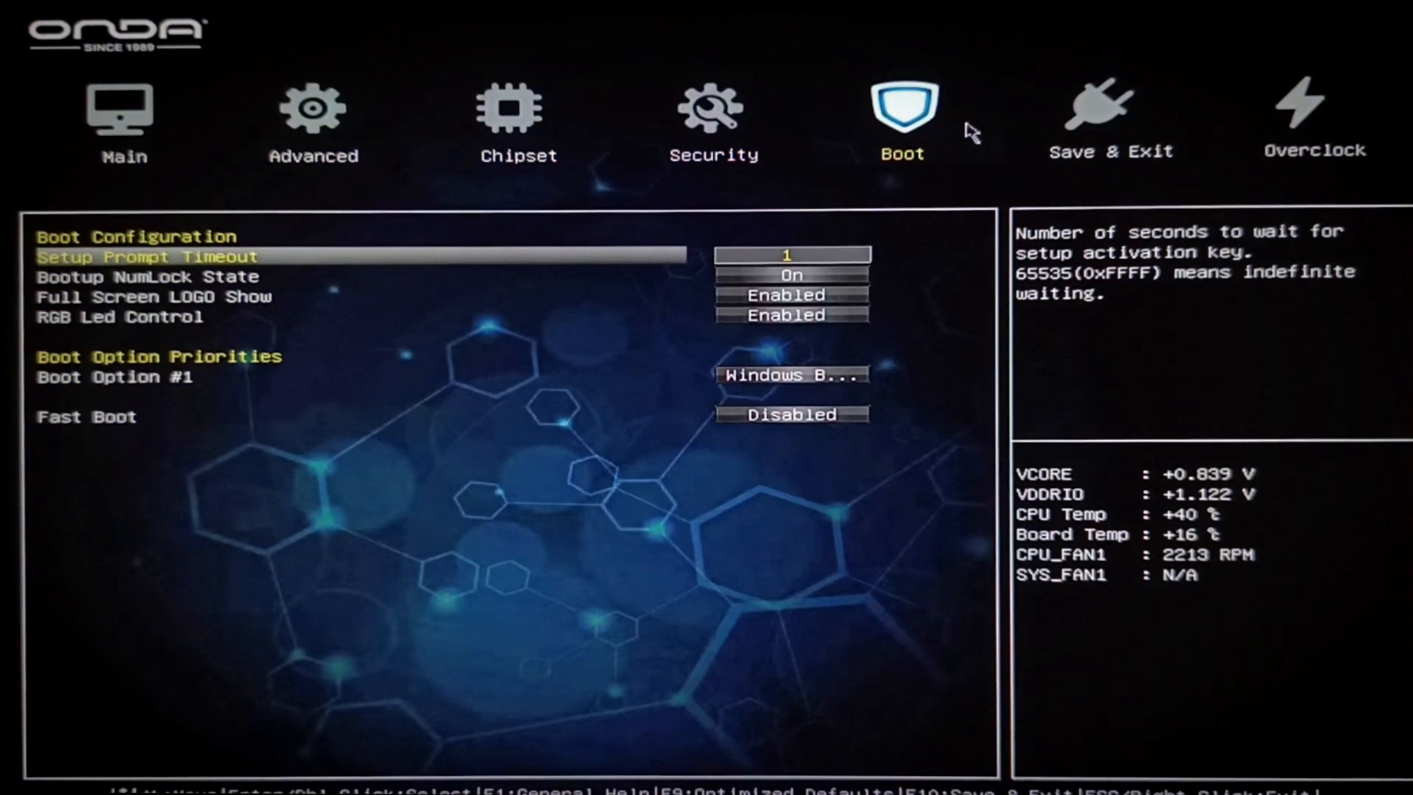
{"action": "left_click", "coordinate": [1306, 103]}
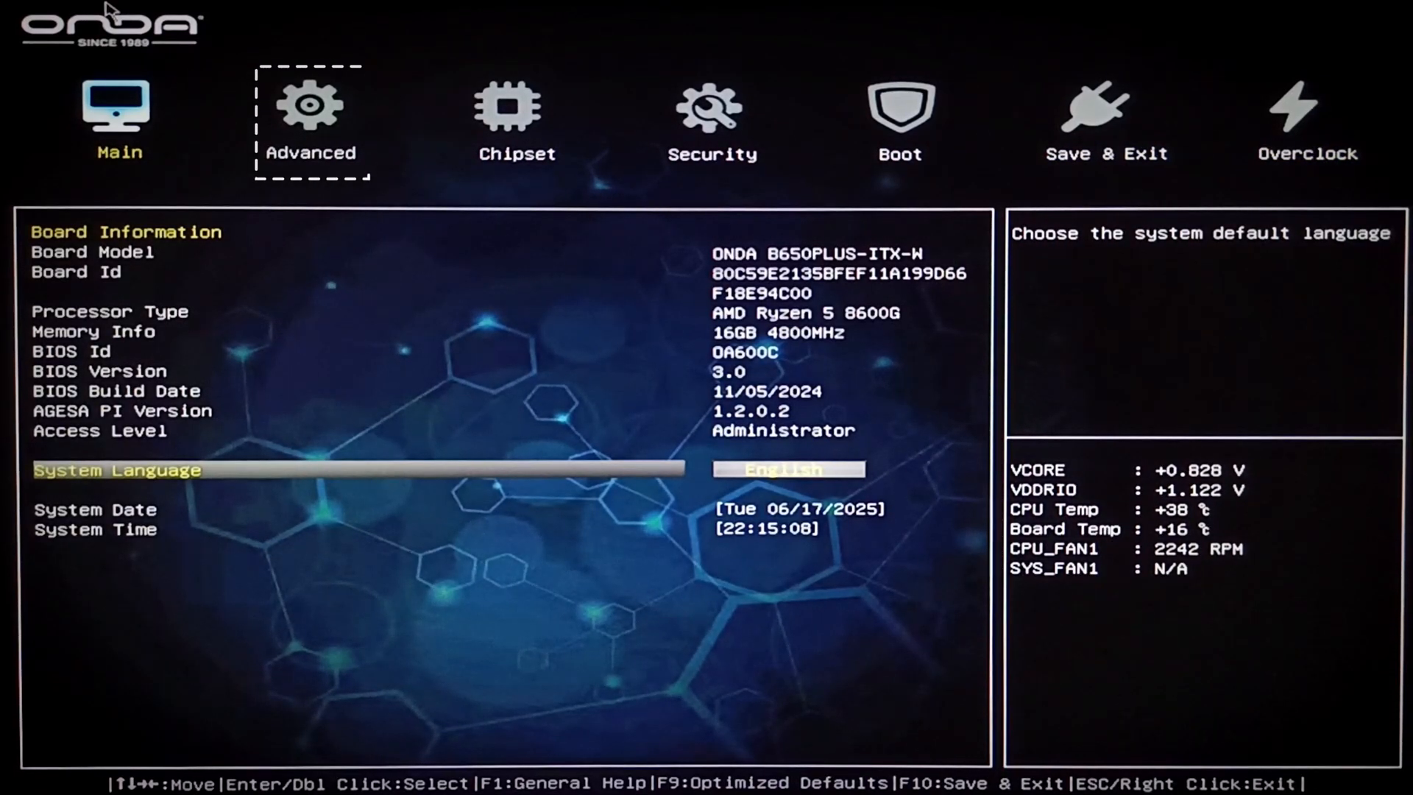
{"action": "left_click", "coordinate": [310, 110]}
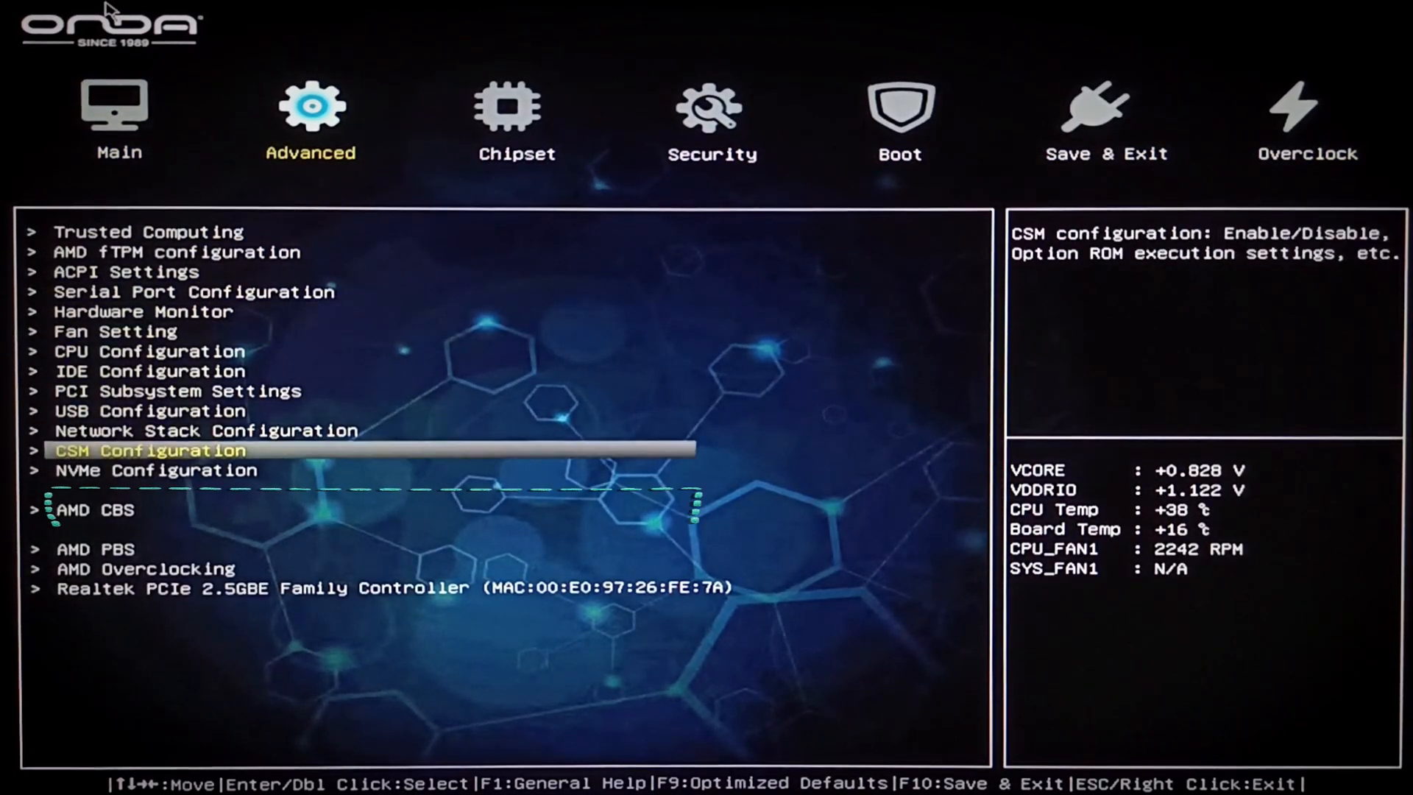
Navigate AMD CBS > NBIO Common Options > GFX Configuration to the iGPU Configuration choices.
{"action": "double_click", "coordinate": [89, 510]}
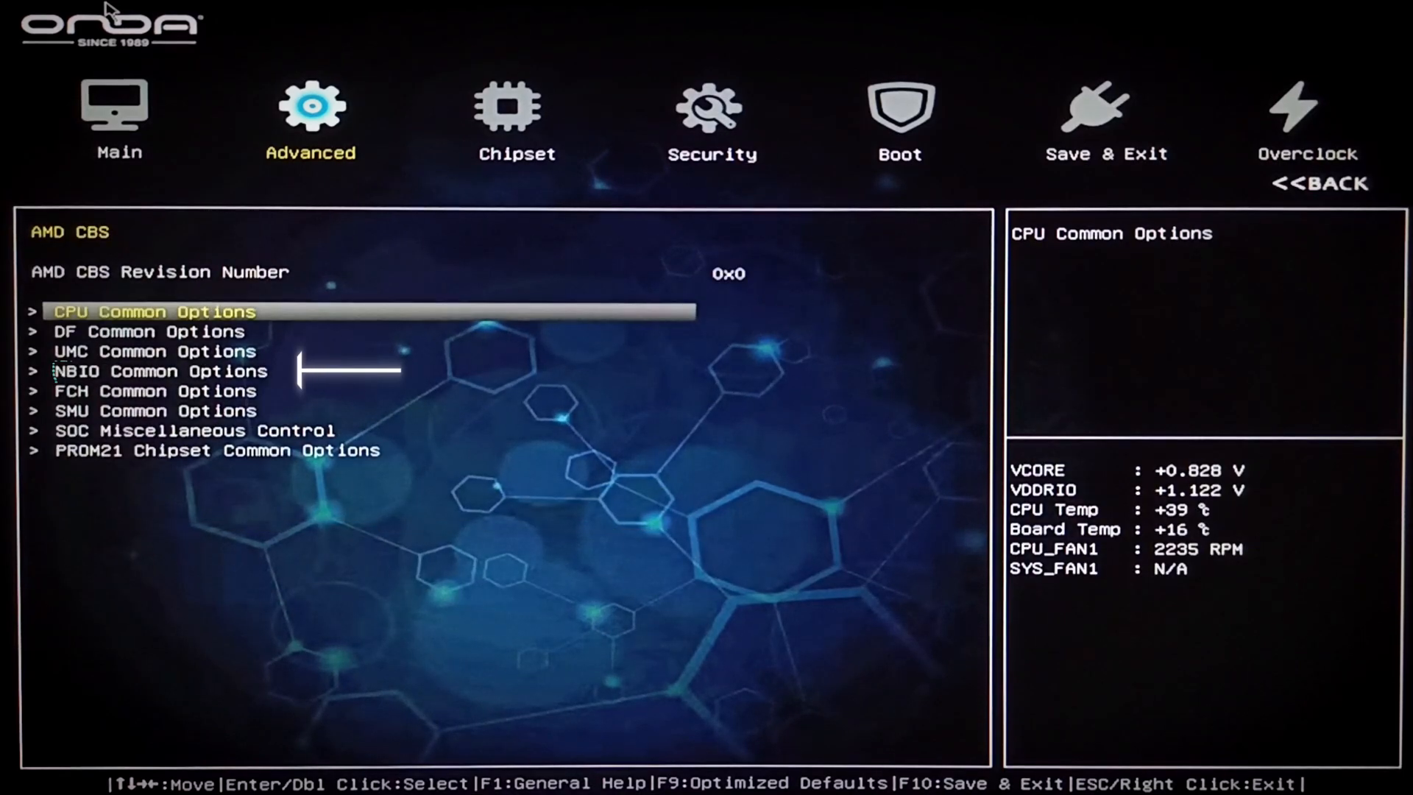
{"action": "key", "text": "Down"}
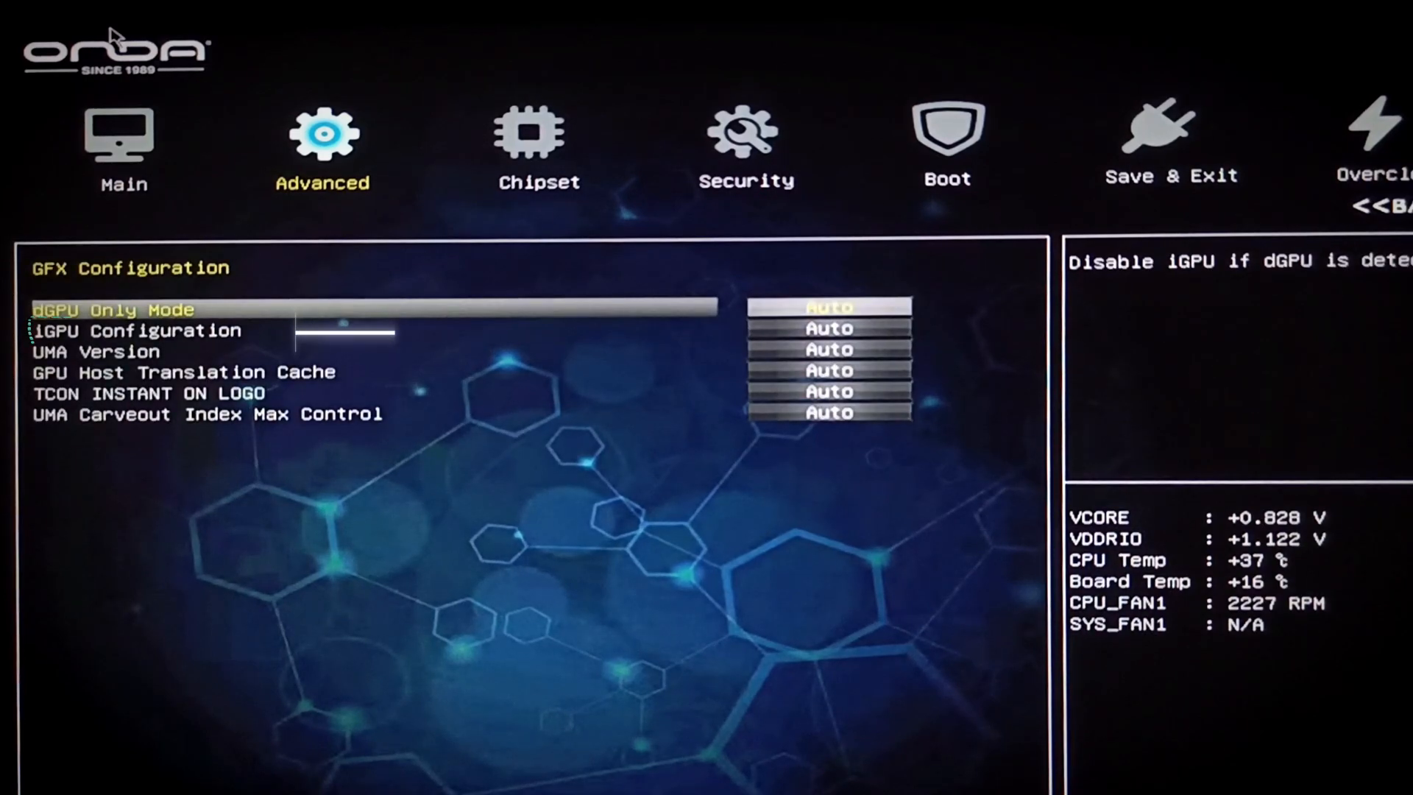
{"action": "key", "text": "Down"}
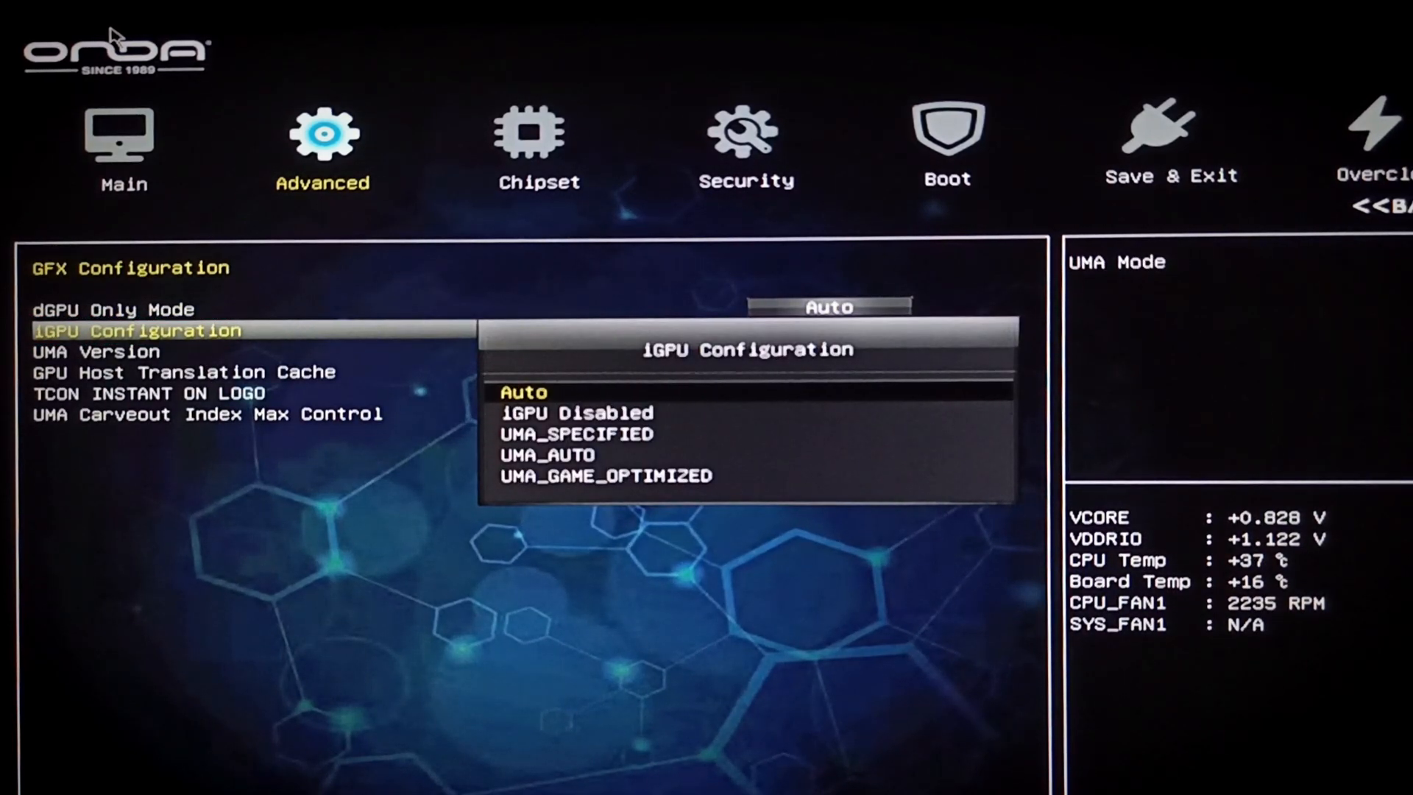
Set iGPU Configuration to UMA_SPECIFIED and reach the UMA Frame buffer Size setting.
{"action": "left_click", "coordinate": [575, 433]}
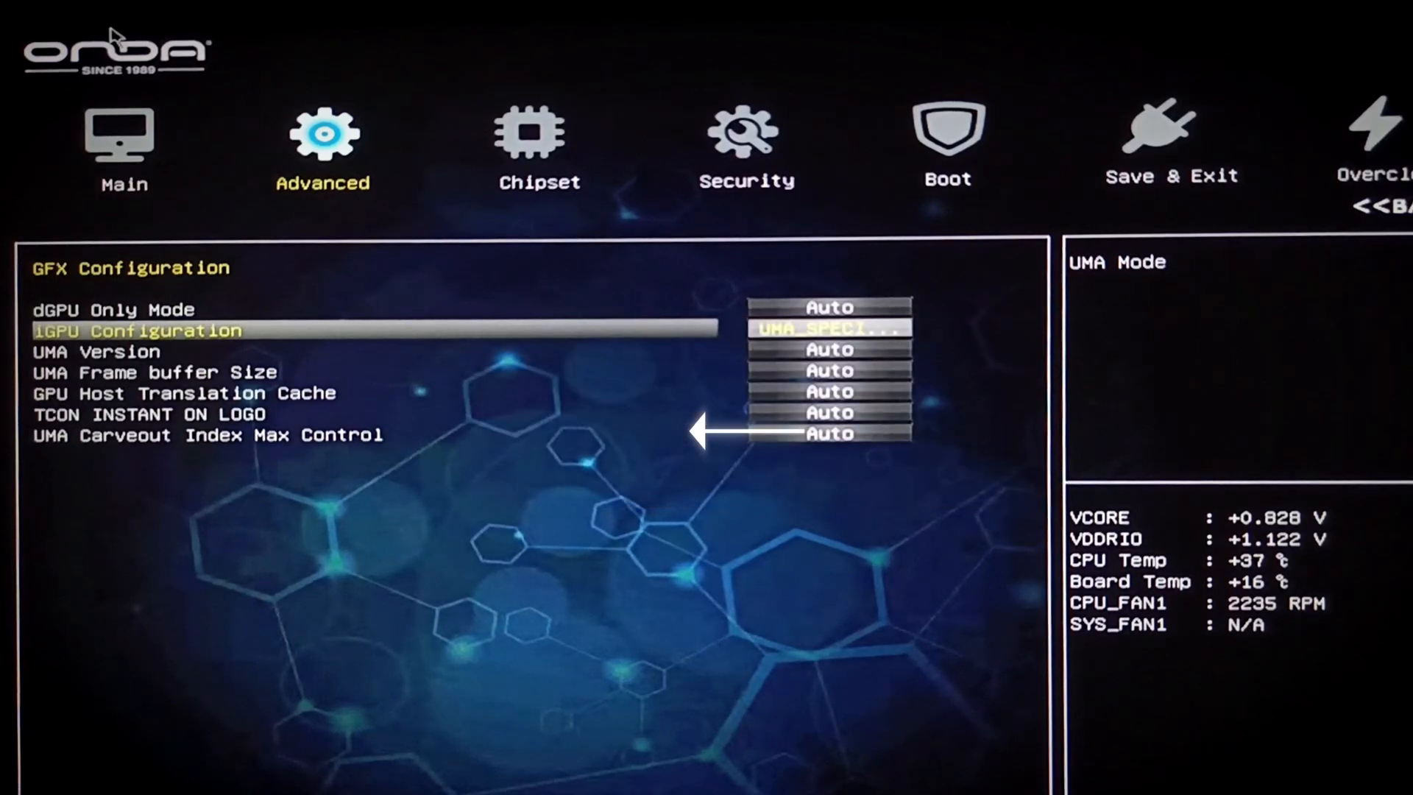
{"action": "key", "text": "Down"}
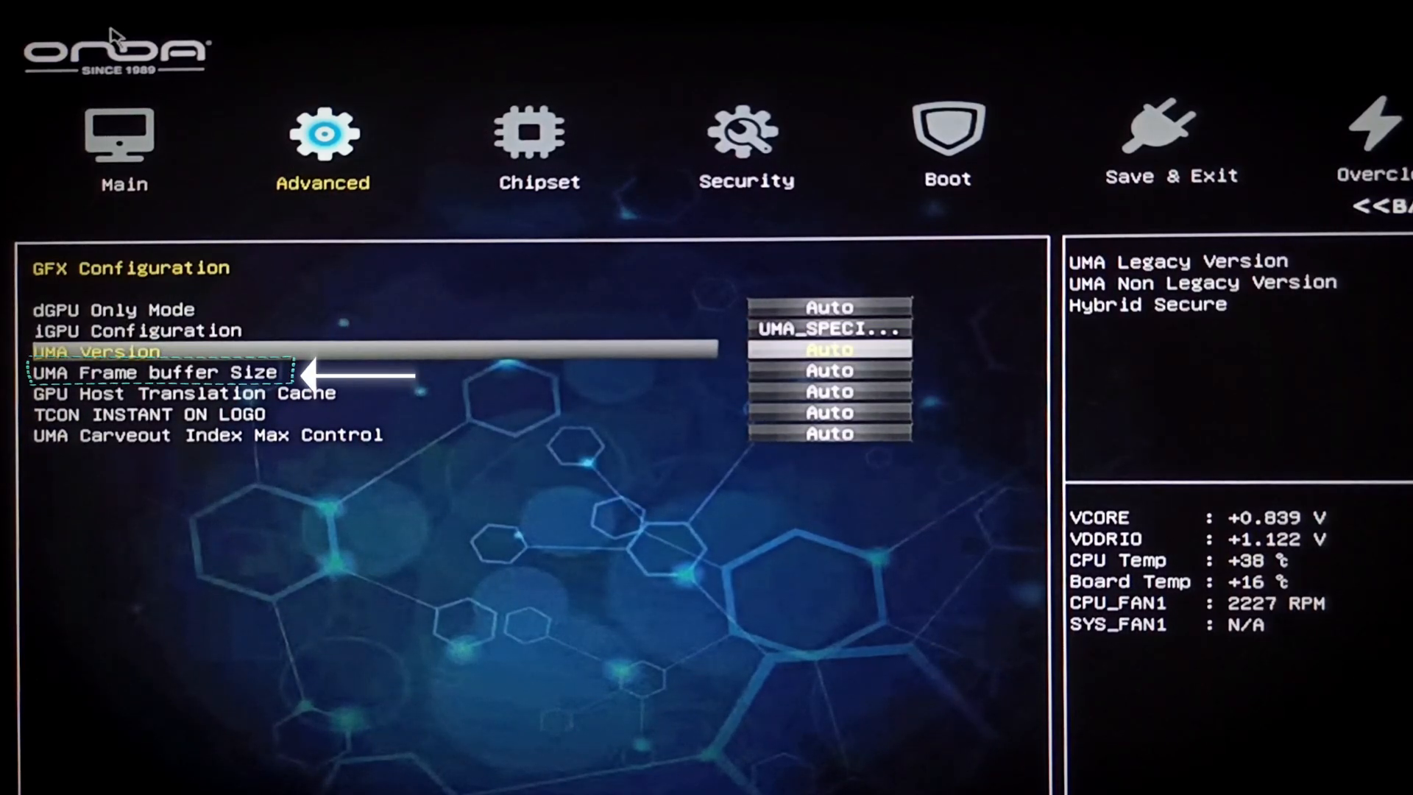
{"action": "left_click", "coordinate": [155, 371]}
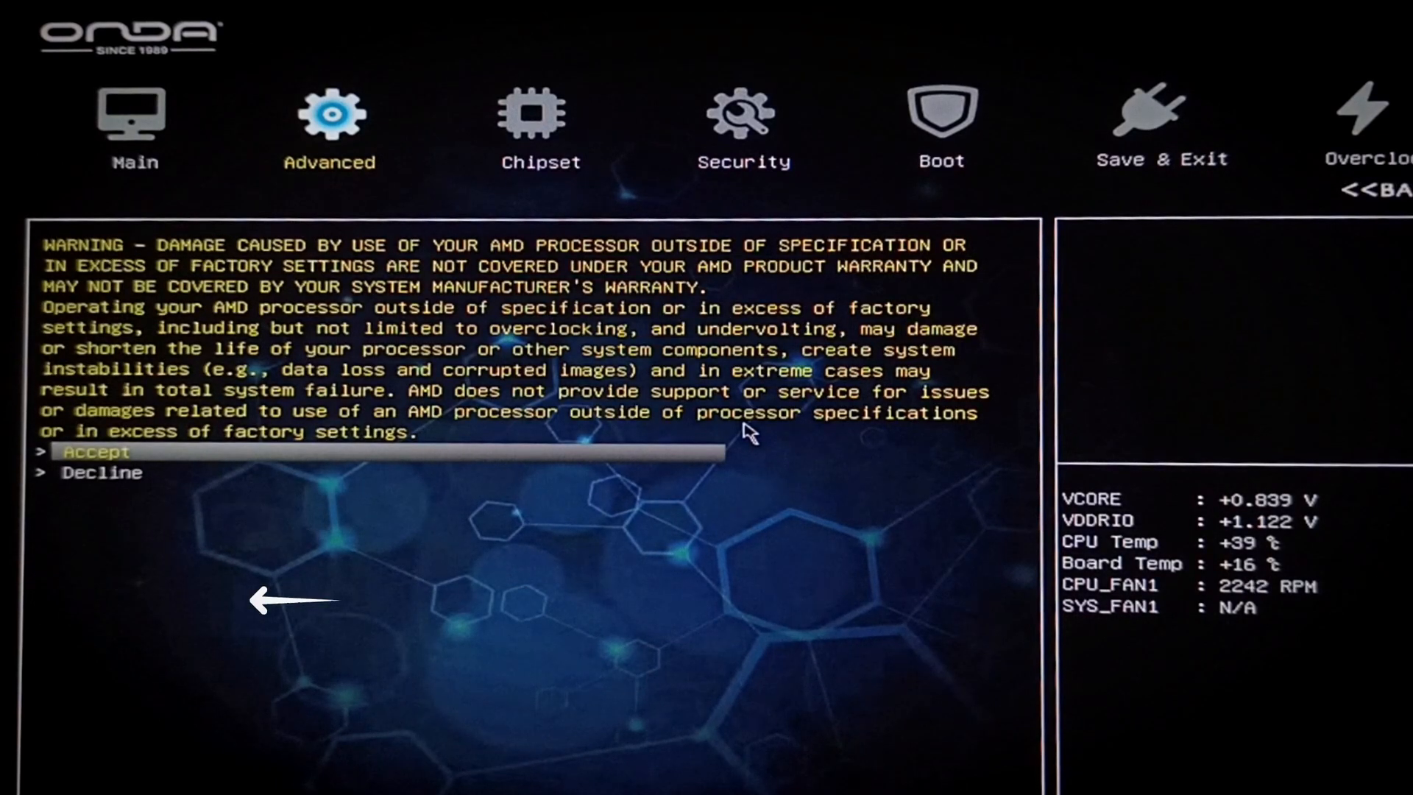
Accept the AMD overclocking warning to enter the AMD Overclocking menu.
{"action": "left_click", "coordinate": [88, 452]}
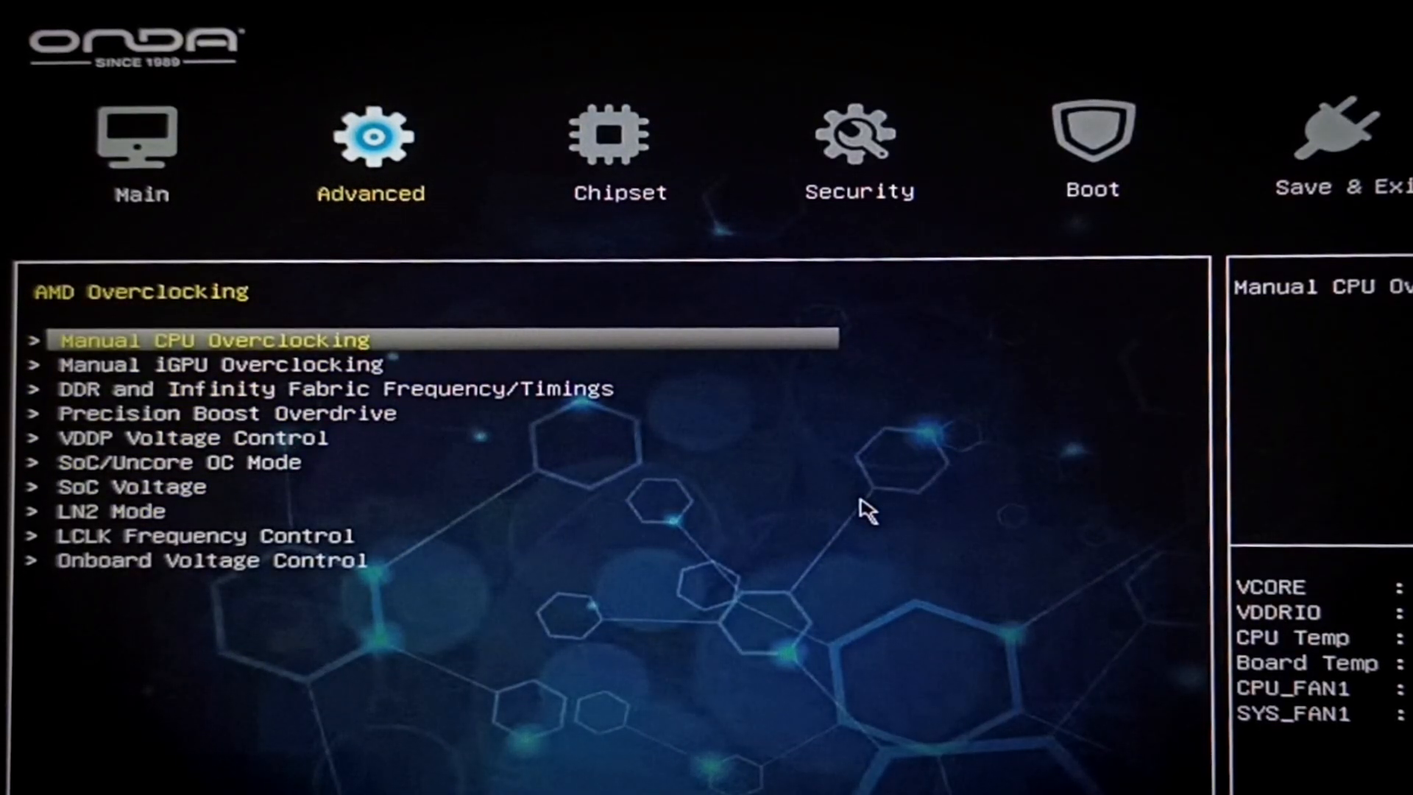